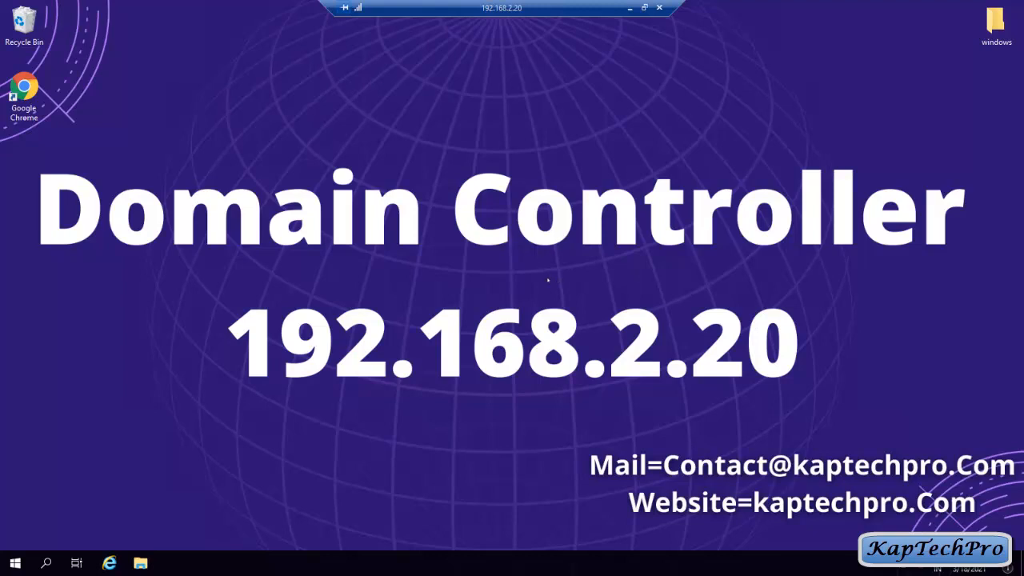
{"action": "mouse_move", "coordinate": [544, 307]}
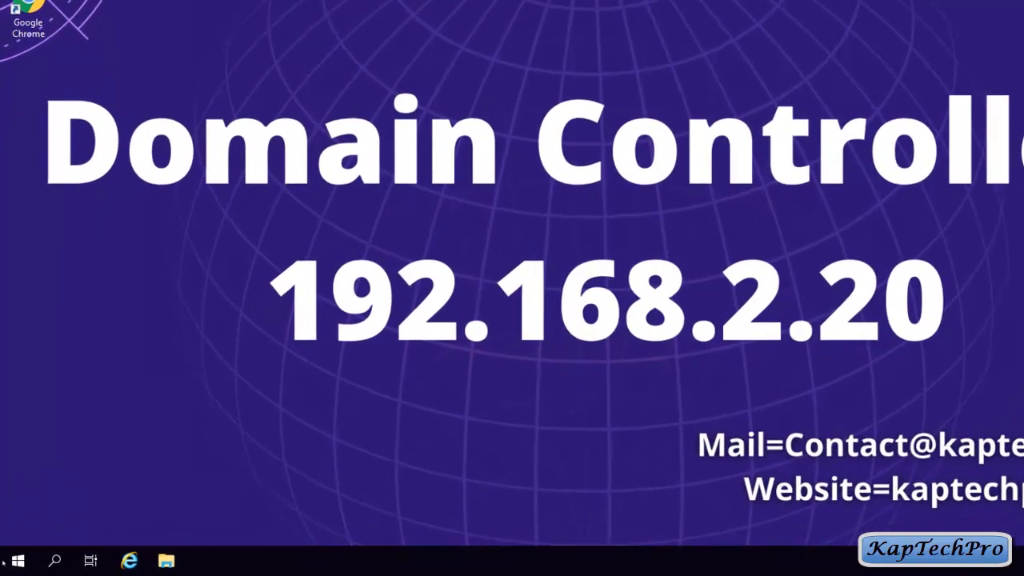
Step: Launch Server Manager from Start to show the domain controller's Dashboard
{"action": "left_click", "coordinate": [19, 558]}
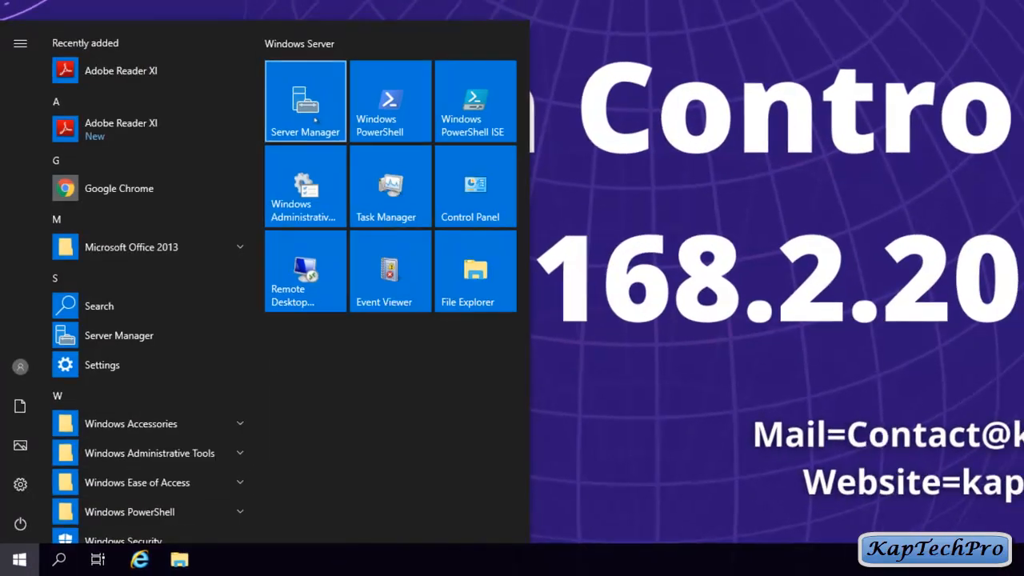
{"action": "left_click", "coordinate": [304, 99]}
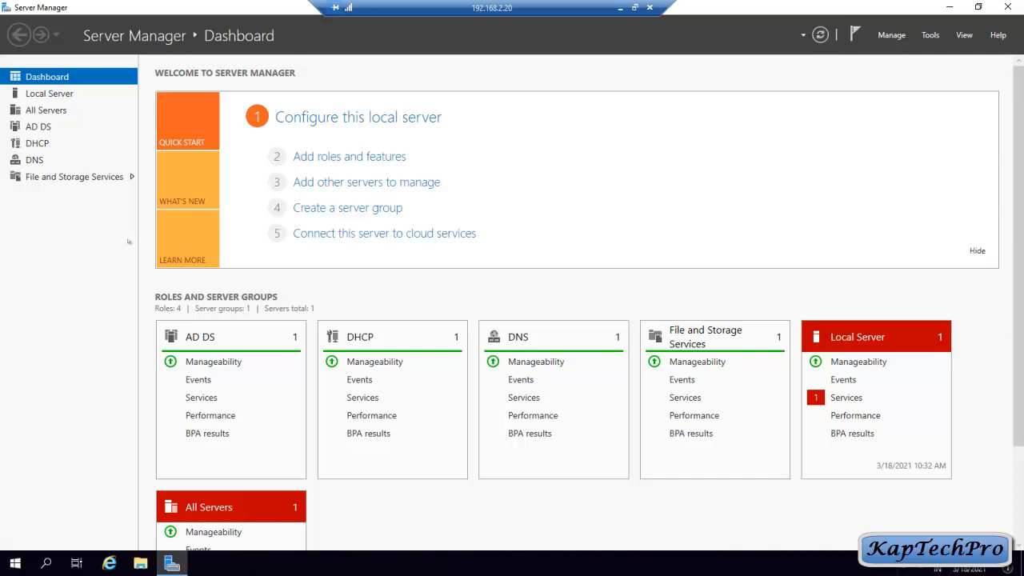
{"action": "mouse_move", "coordinate": [99, 211]}
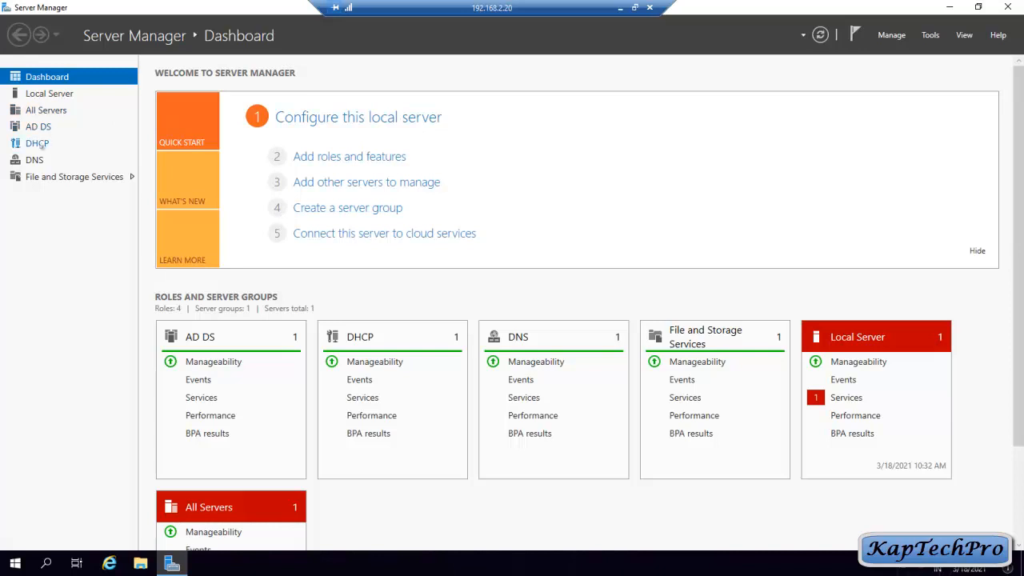
{"action": "mouse_move", "coordinate": [38, 151]}
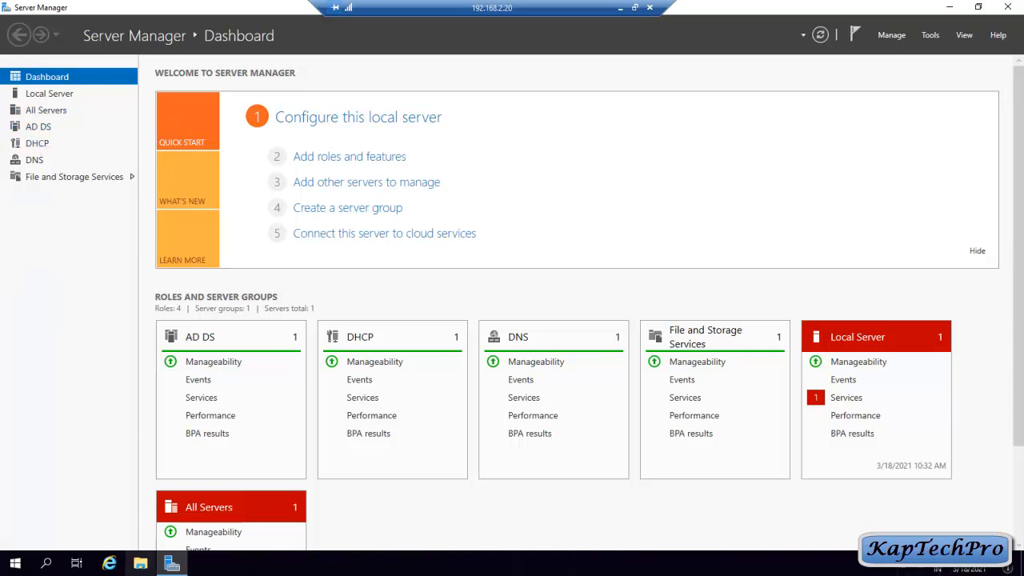
{"action": "left_click", "coordinate": [144, 564]}
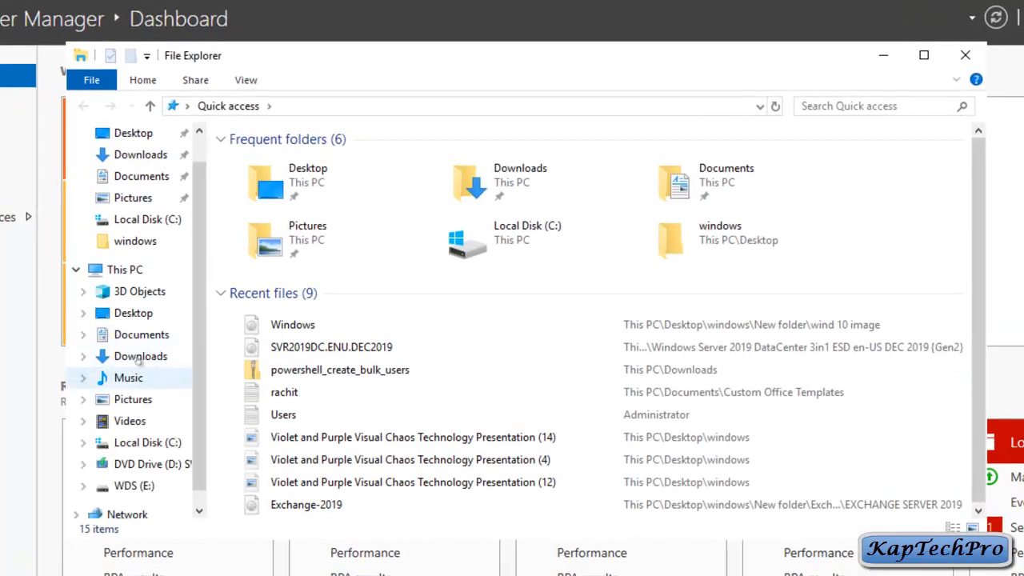
{"action": "left_click", "coordinate": [121, 269]}
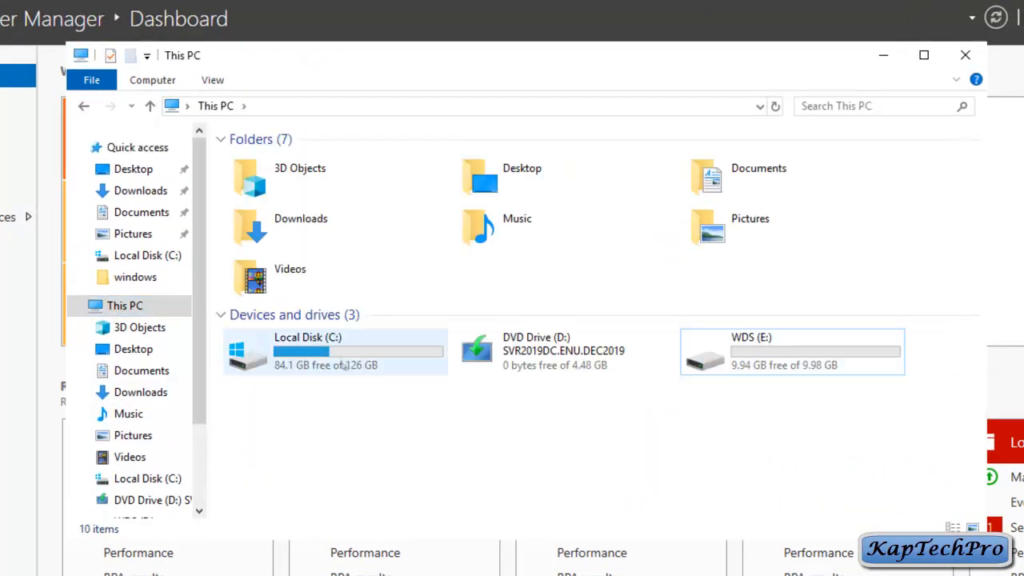
{"action": "left_click", "coordinate": [792, 352]}
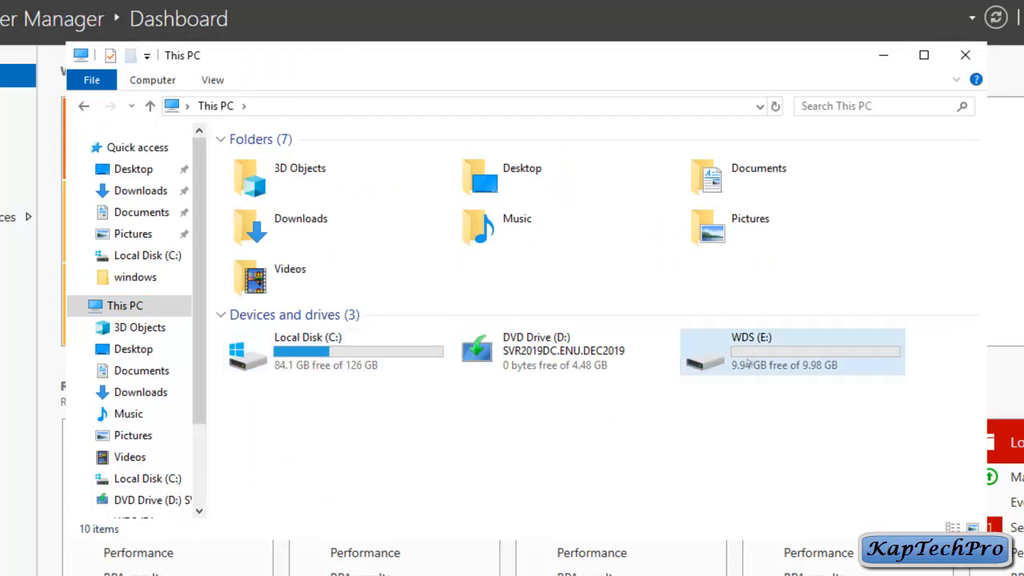
{"action": "left_click", "coordinate": [784, 352]}
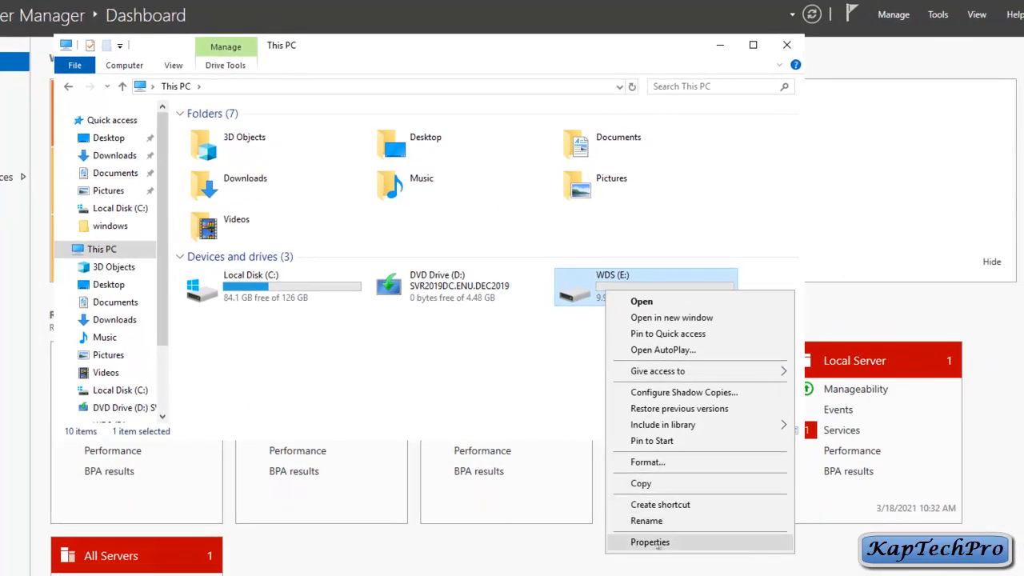
{"action": "left_click", "coordinate": [650, 541]}
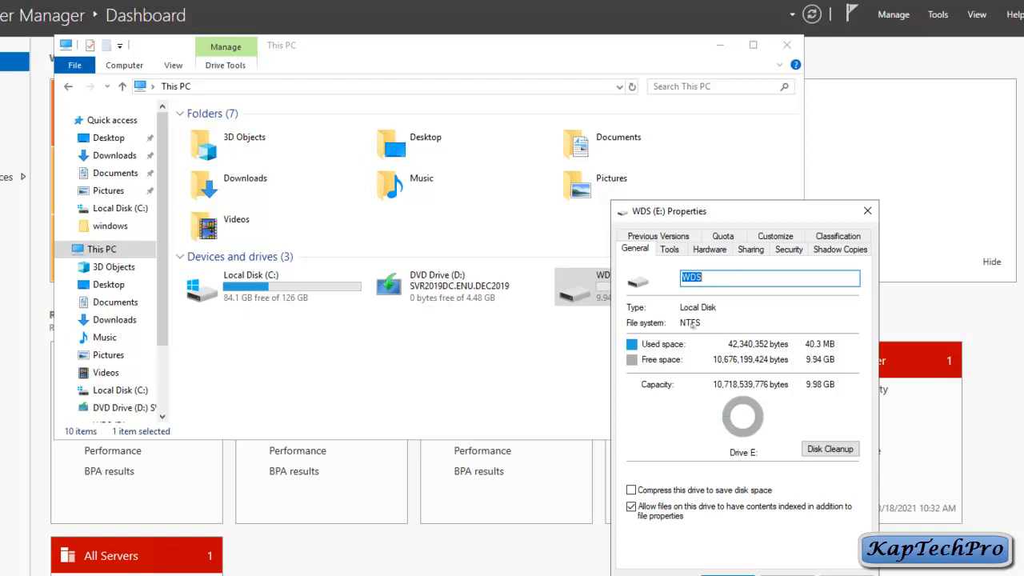
{"action": "left_click", "coordinate": [867, 211]}
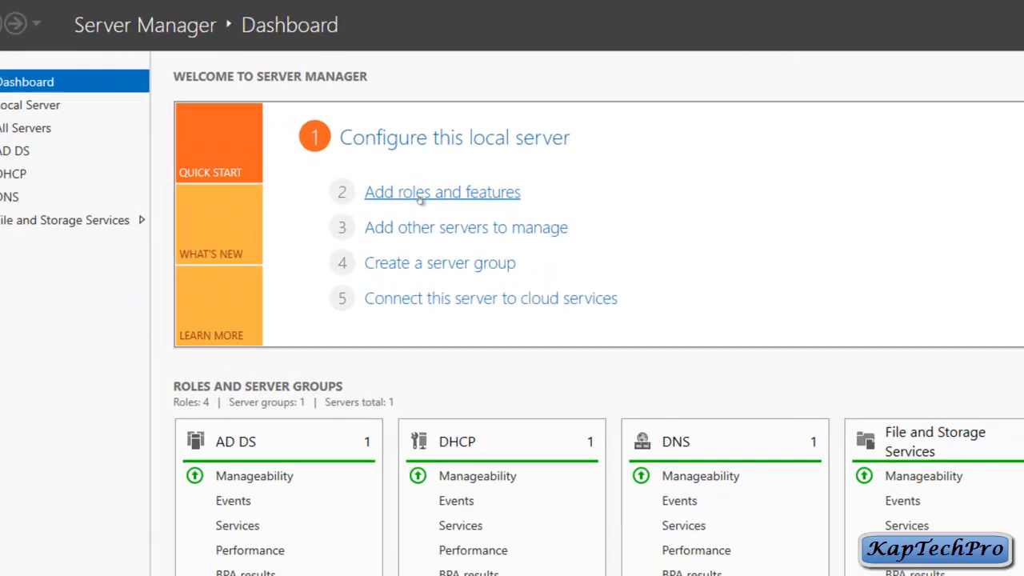
Step: Begin the Add Roles and Features Wizard with role-based installation targeting DC.kaptechpro.local
{"action": "left_click", "coordinate": [442, 192]}
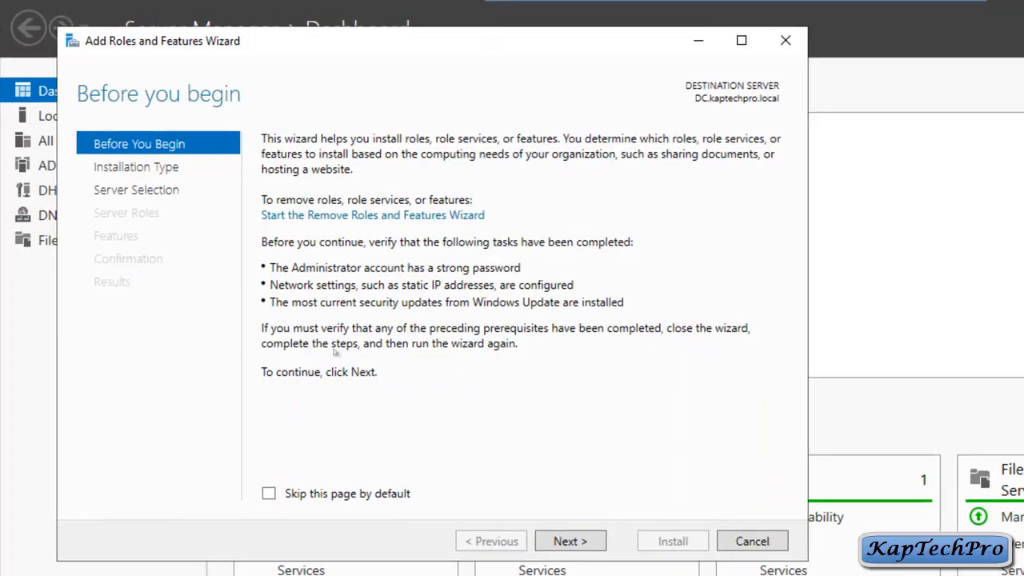
{"action": "left_click", "coordinate": [570, 541]}
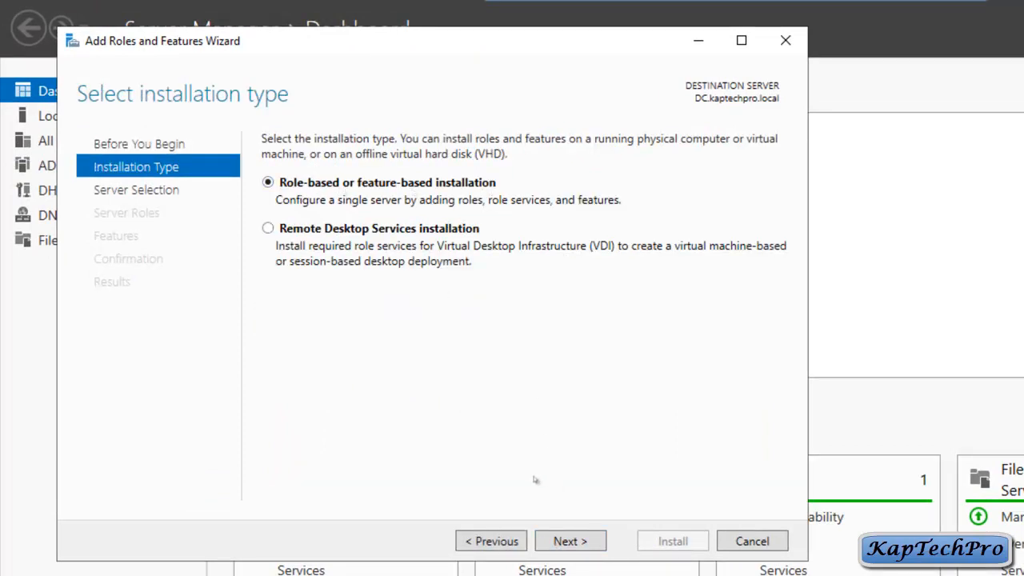
{"action": "left_click", "coordinate": [570, 541]}
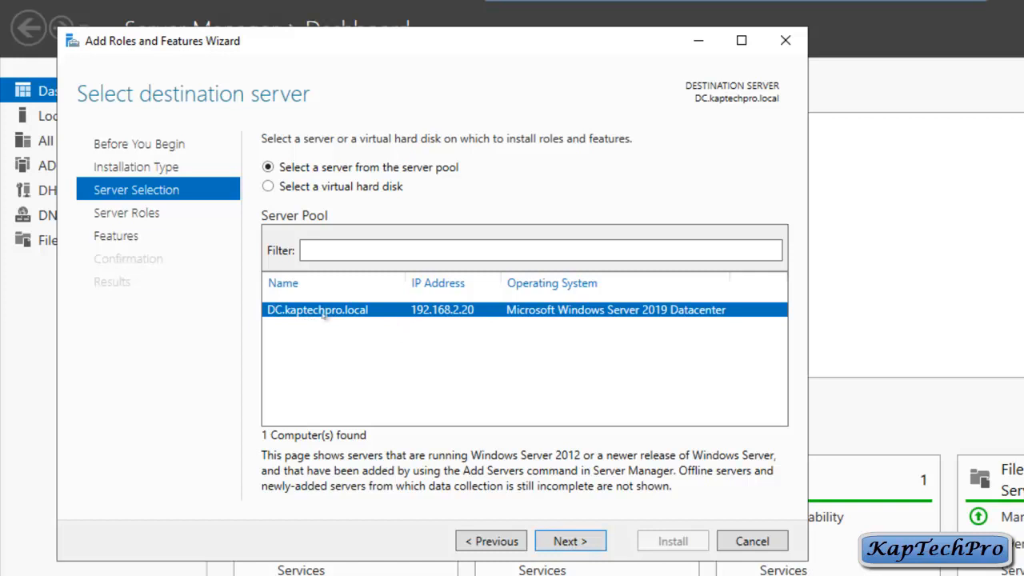
{"action": "mouse_move", "coordinate": [423, 323]}
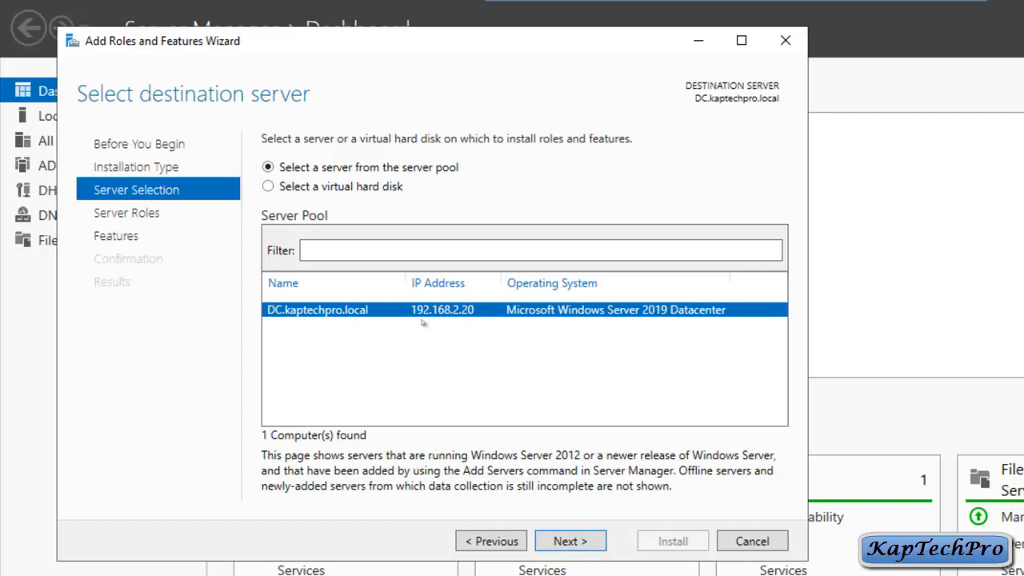
{"action": "mouse_move", "coordinate": [454, 320]}
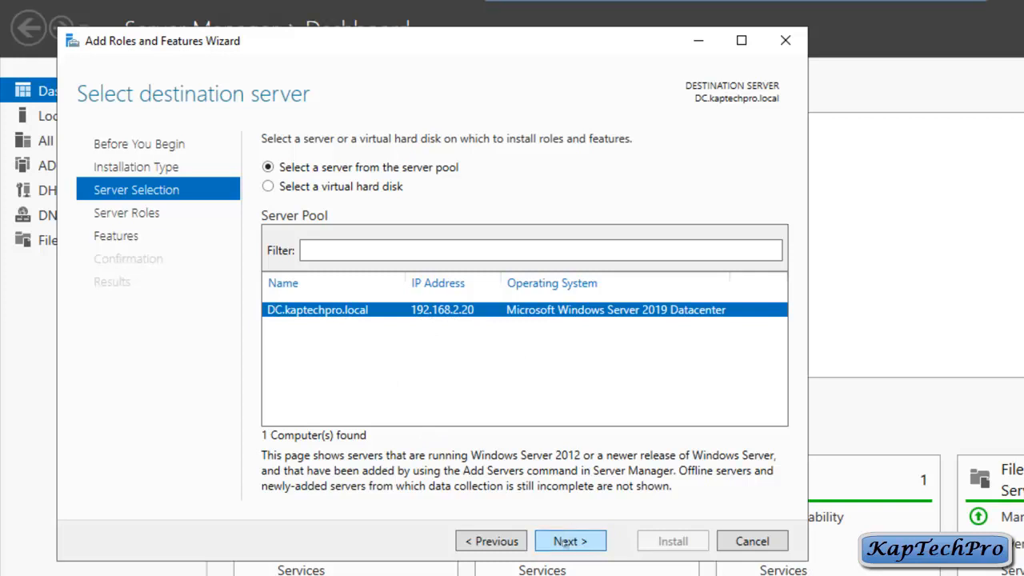
{"action": "left_click", "coordinate": [570, 540]}
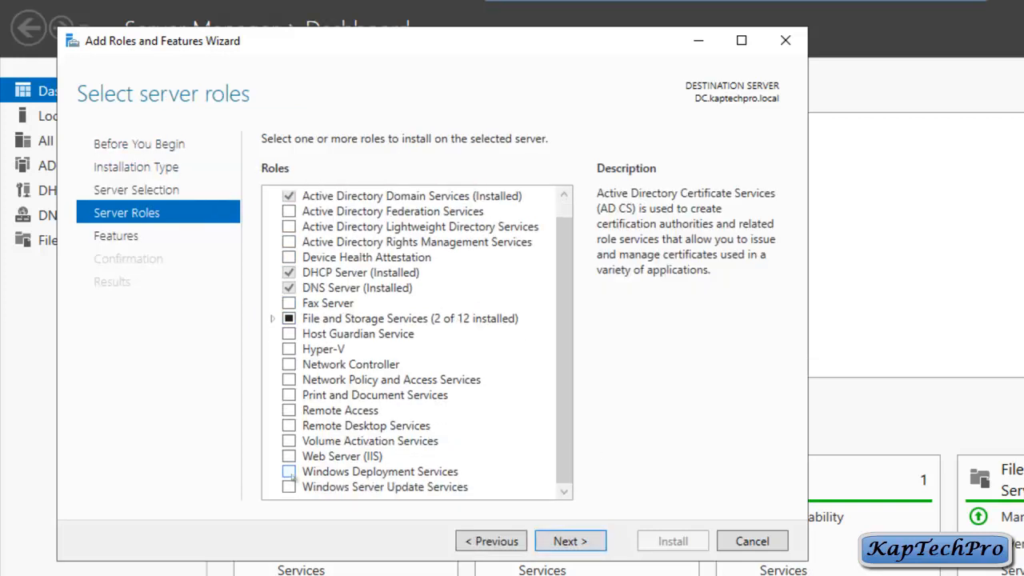
{"action": "mouse_move", "coordinate": [248, 480]}
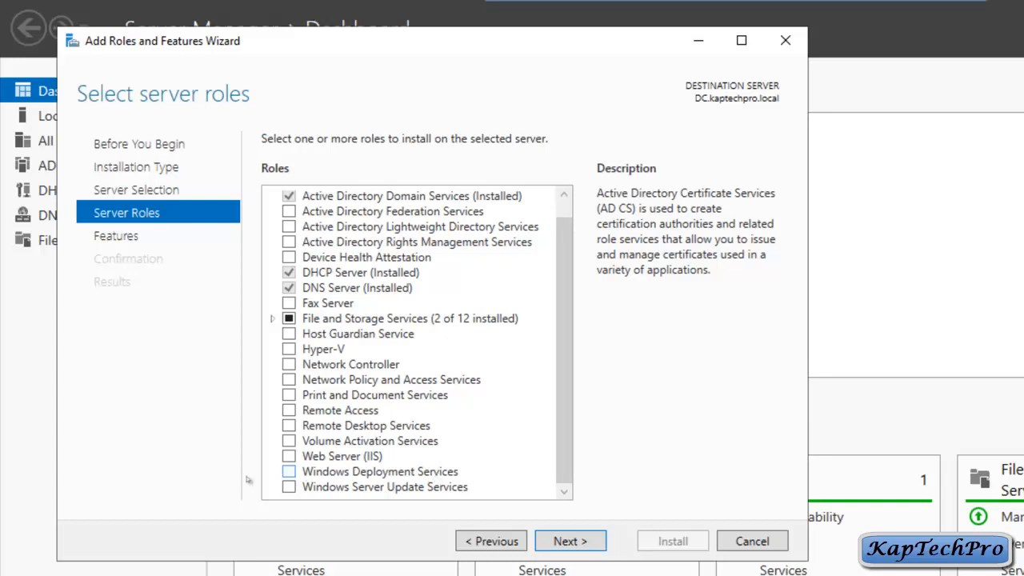
Step: Select the Windows Deployment Services role, keeping Deployment Server and Transport Server role services
{"action": "left_click", "coordinate": [289, 471]}
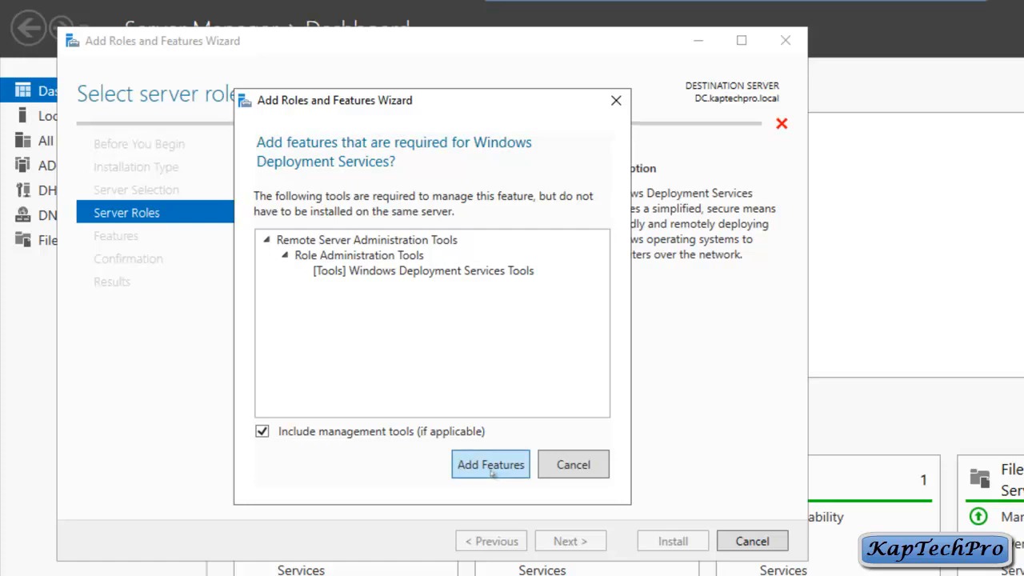
{"action": "left_click", "coordinate": [490, 464]}
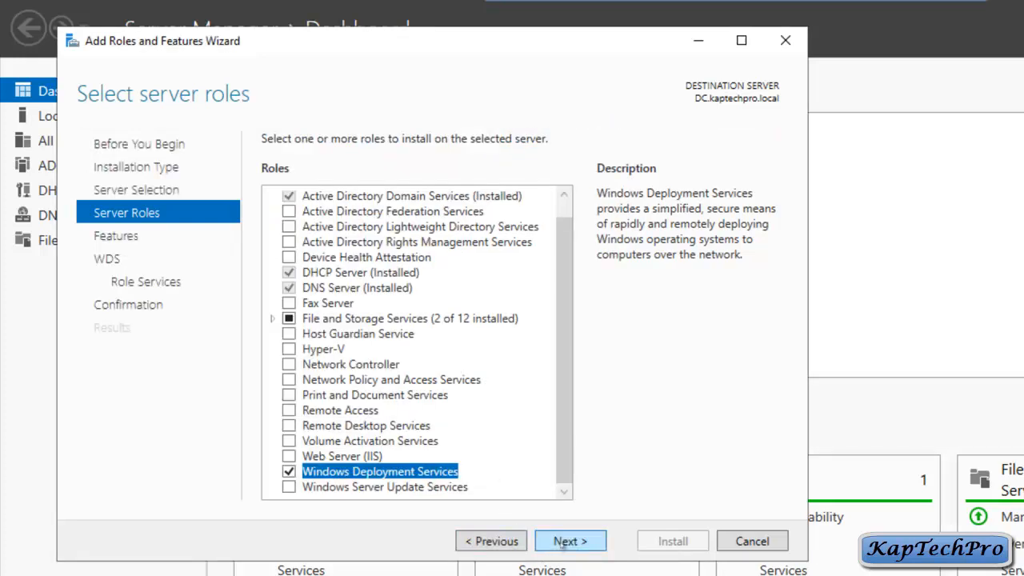
{"action": "left_click", "coordinate": [569, 541]}
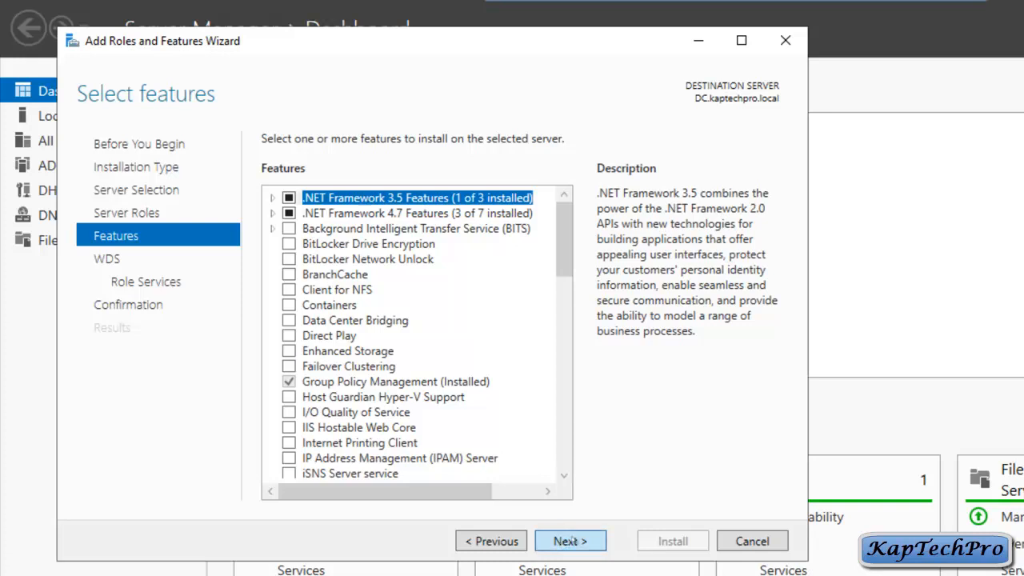
{"action": "left_click", "coordinate": [569, 541]}
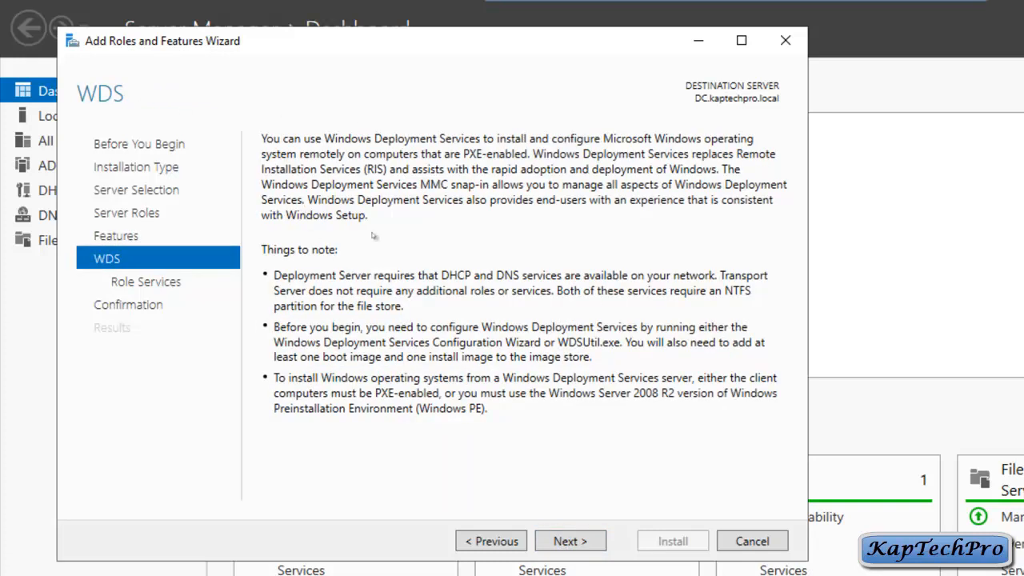
{"action": "mouse_move", "coordinate": [520, 252]}
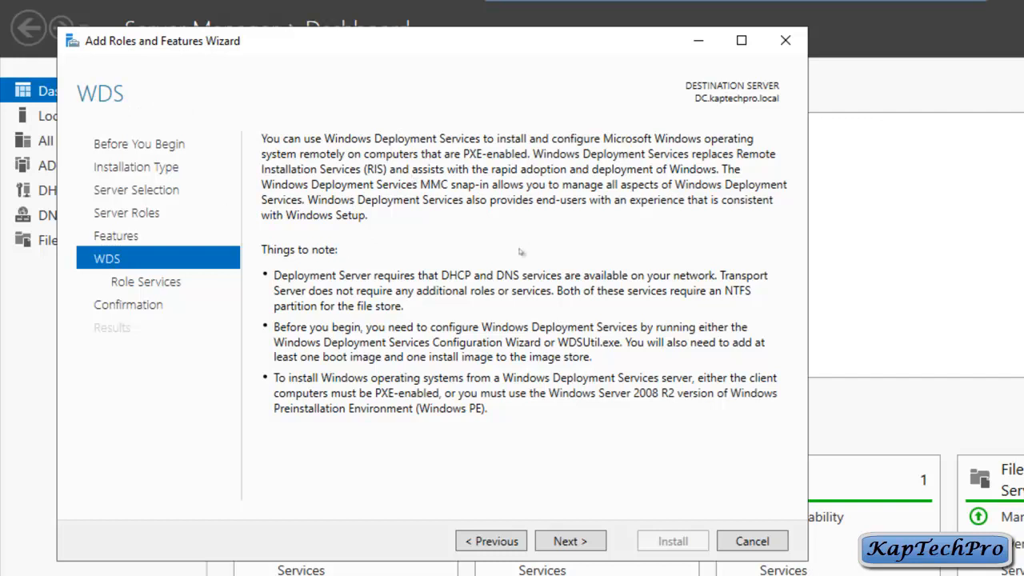
{"action": "mouse_move", "coordinate": [413, 282]}
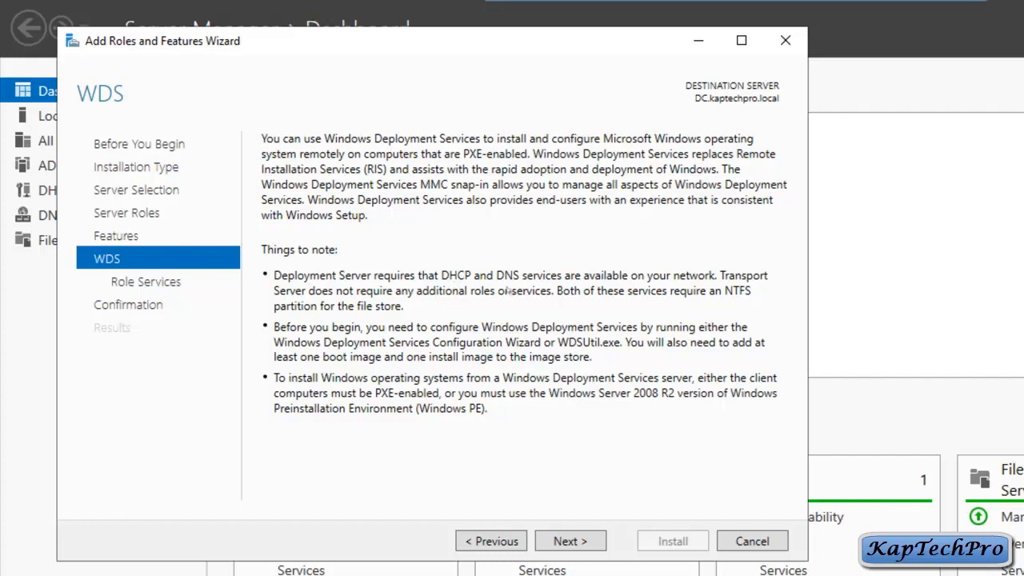
{"action": "mouse_move", "coordinate": [312, 359]}
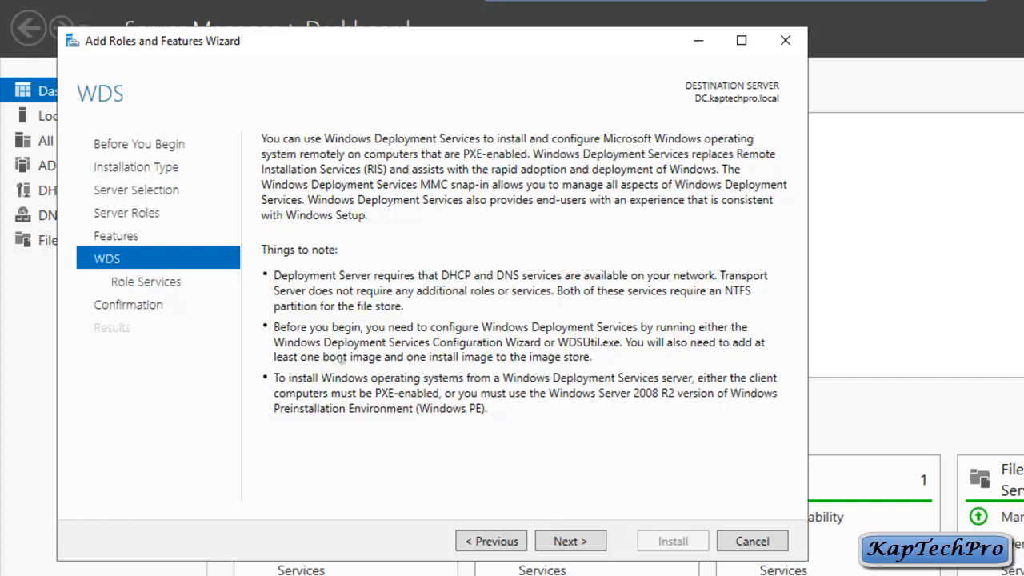
{"action": "mouse_move", "coordinate": [570, 541]}
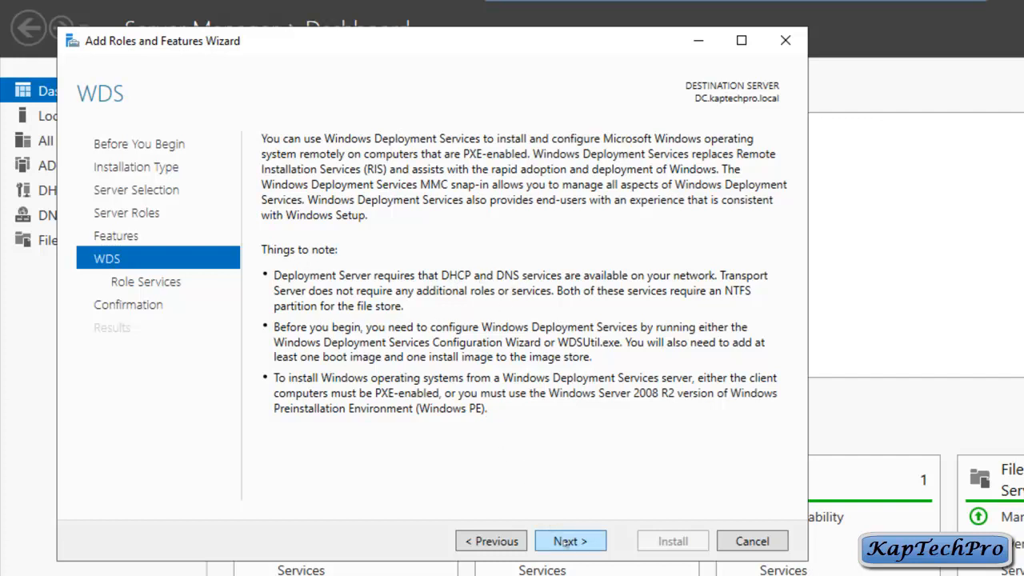
{"action": "left_click", "coordinate": [569, 541]}
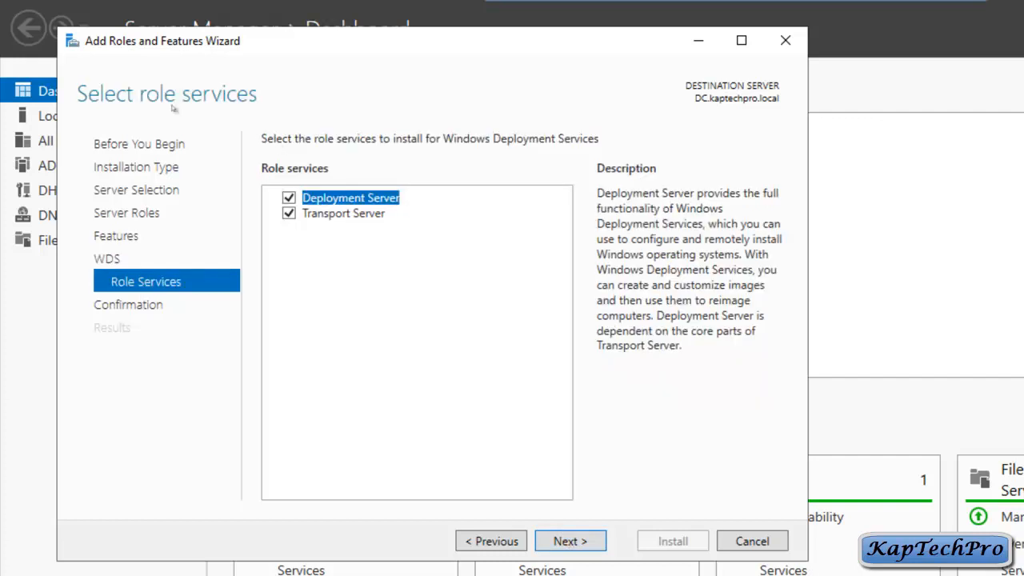
{"action": "mouse_move", "coordinate": [400, 208]}
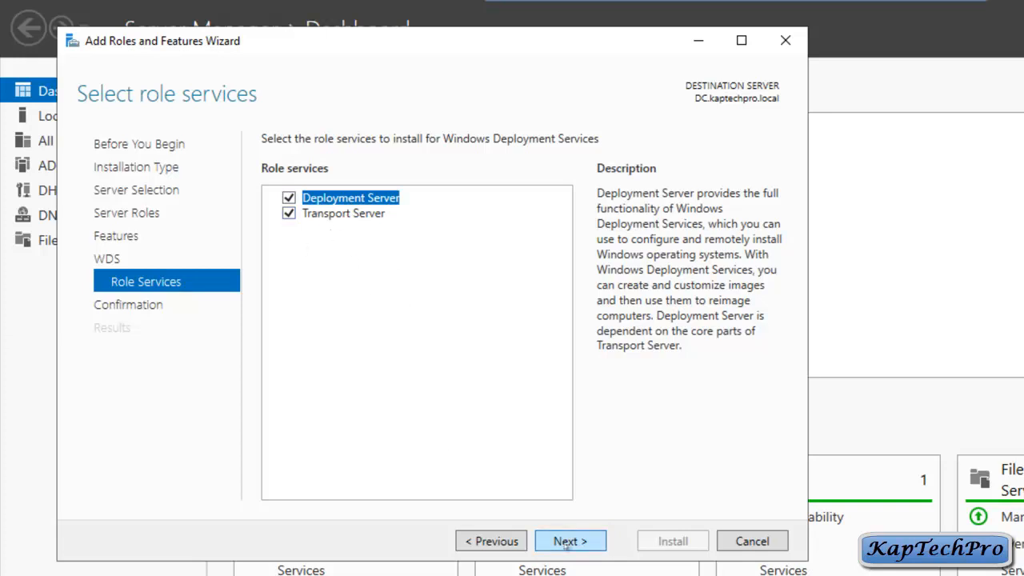
Step: Confirm and install Windows Deployment Services, leaving a WDS tile on the dashboard
{"action": "left_click", "coordinate": [570, 541]}
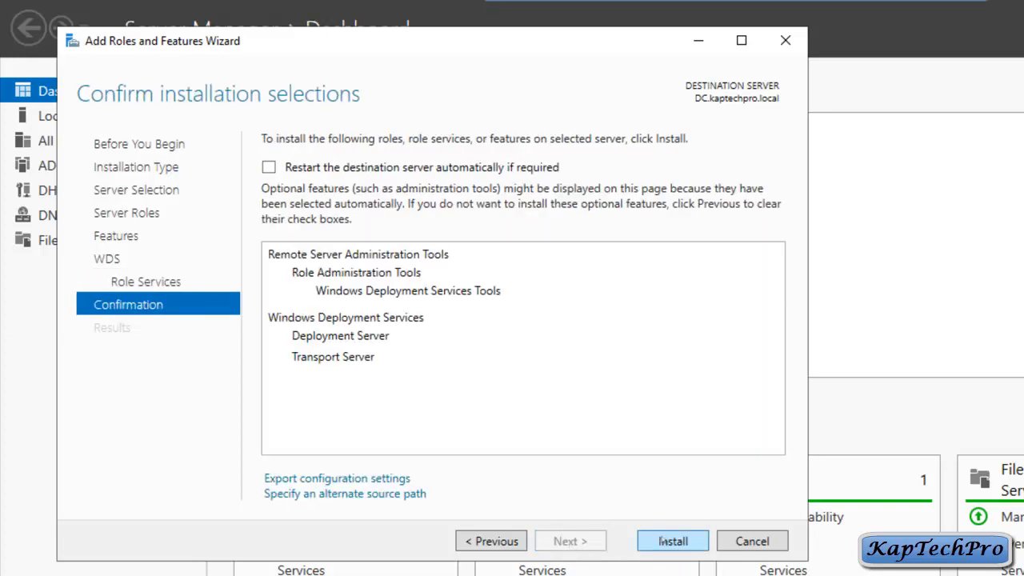
{"action": "left_click", "coordinate": [672, 541]}
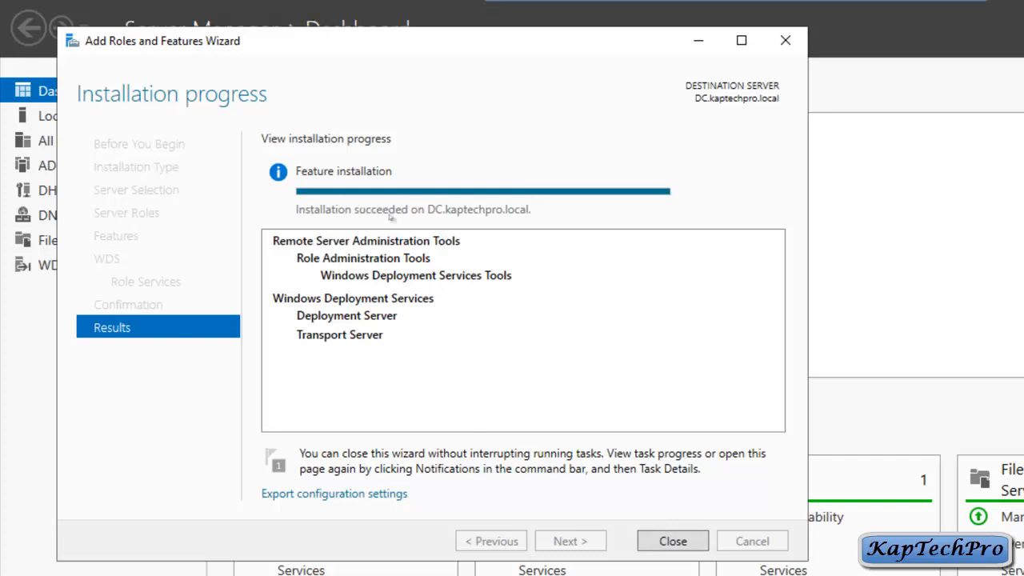
{"action": "mouse_move", "coordinate": [624, 495]}
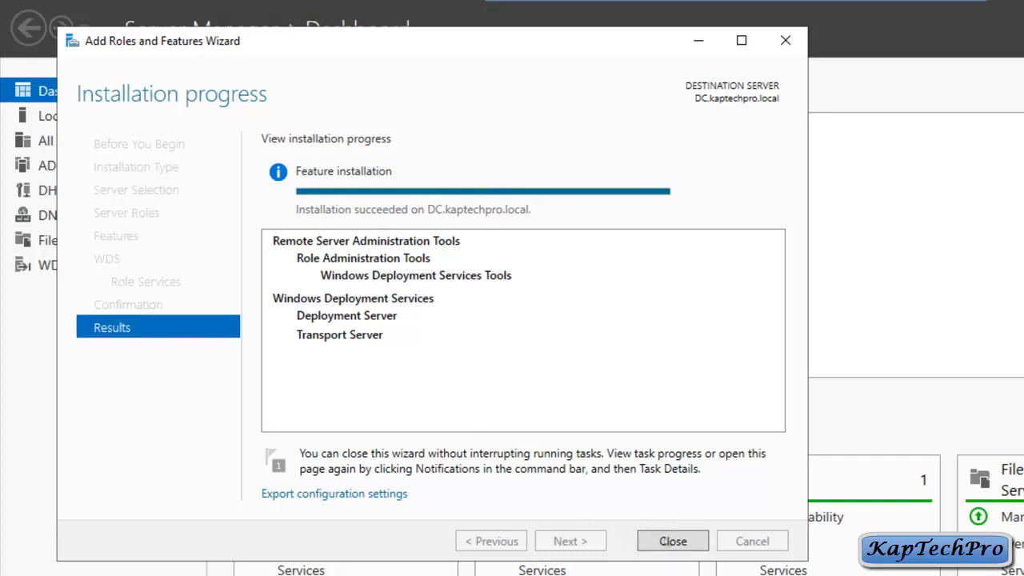
{"action": "left_click", "coordinate": [672, 541]}
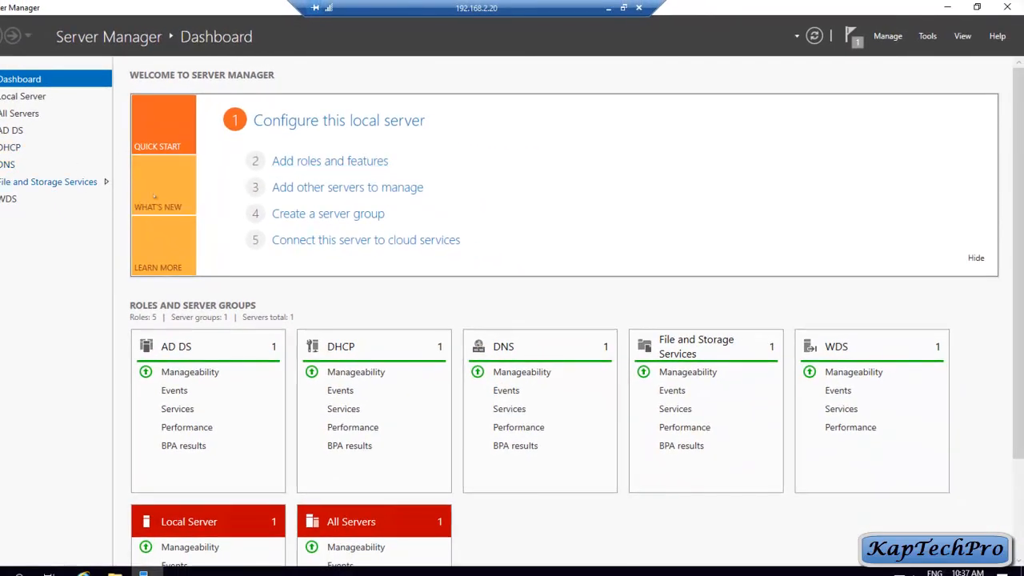
Step: Launch the Windows Deployment Services console from the Tools menu
{"action": "left_click", "coordinate": [925, 35]}
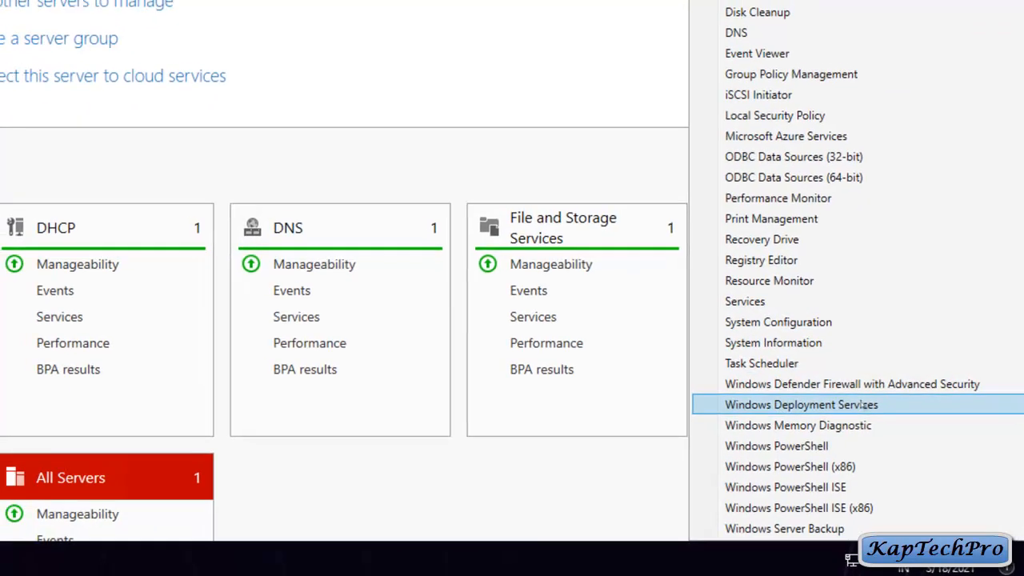
{"action": "left_click", "coordinate": [800, 403]}
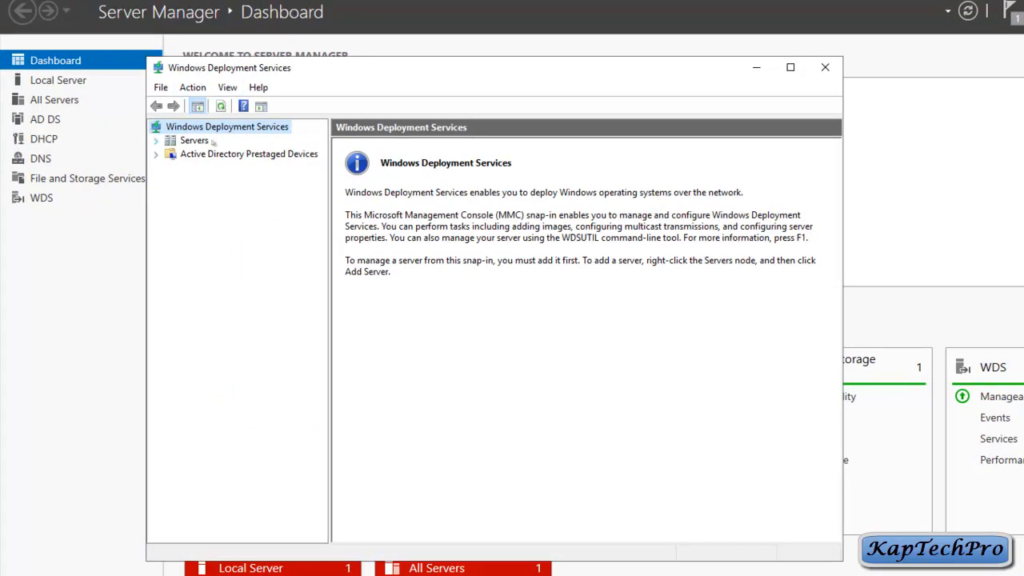
Step: Expand Servers to reveal DC.kaptechpro.local reported as not configured
{"action": "left_click", "coordinate": [790, 67]}
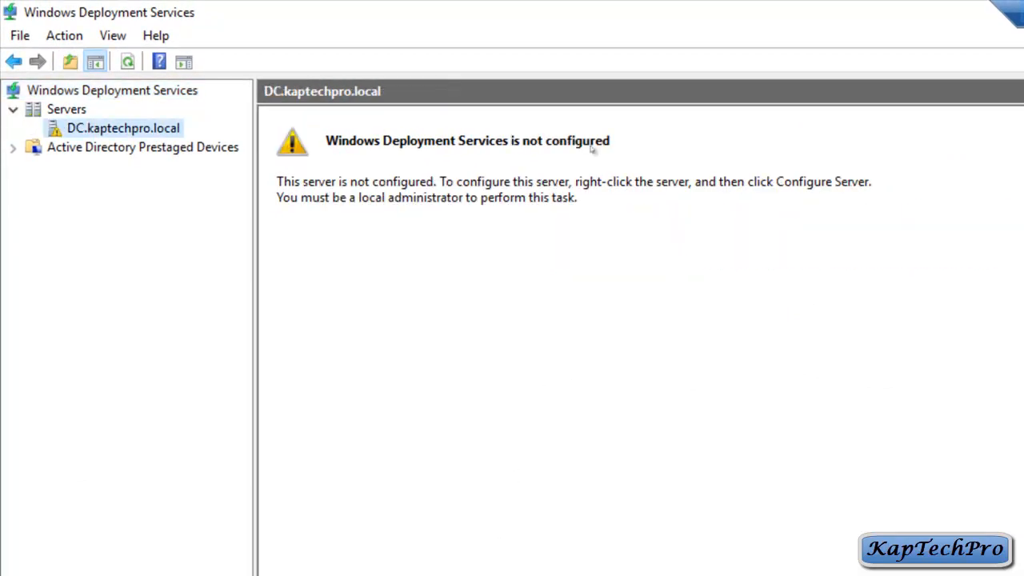
{"action": "mouse_move", "coordinate": [176, 237]}
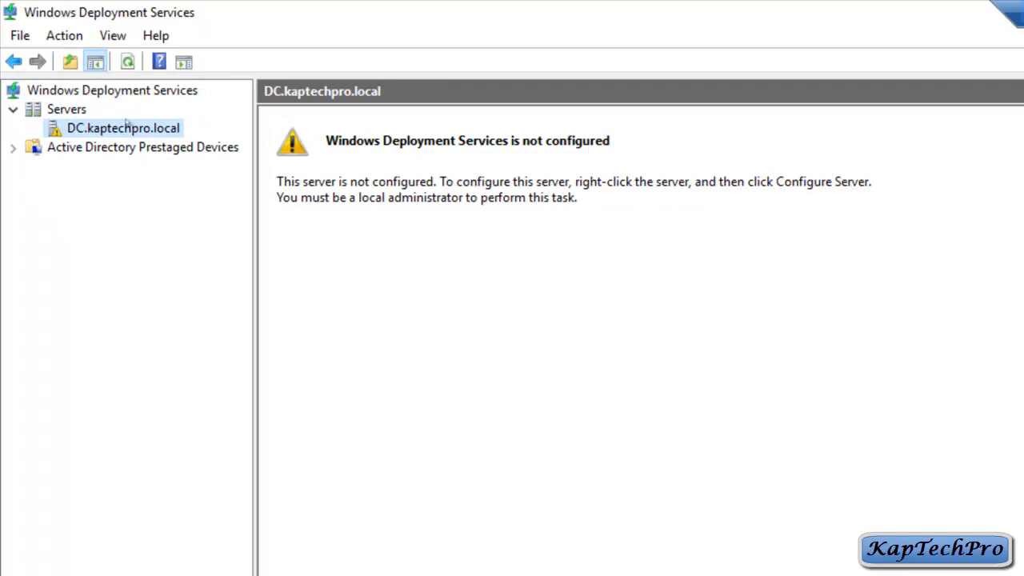
{"action": "mouse_move", "coordinate": [381, 152]}
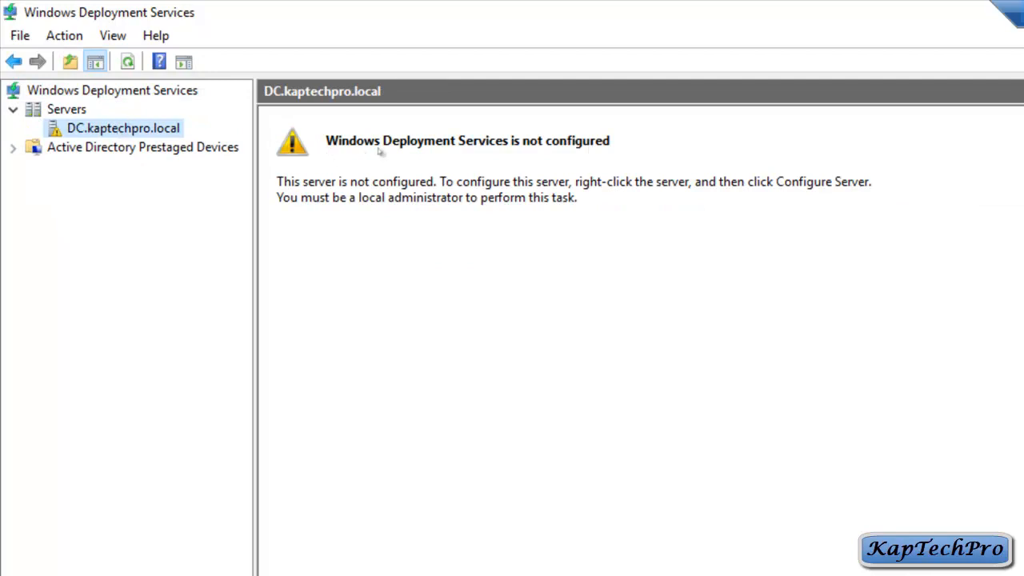
{"action": "mouse_move", "coordinate": [557, 163]}
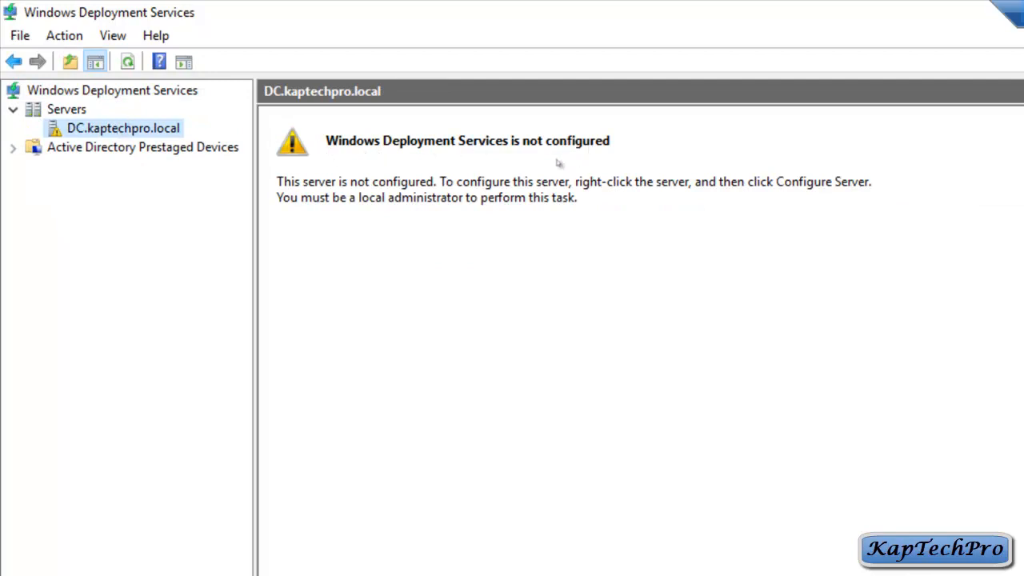